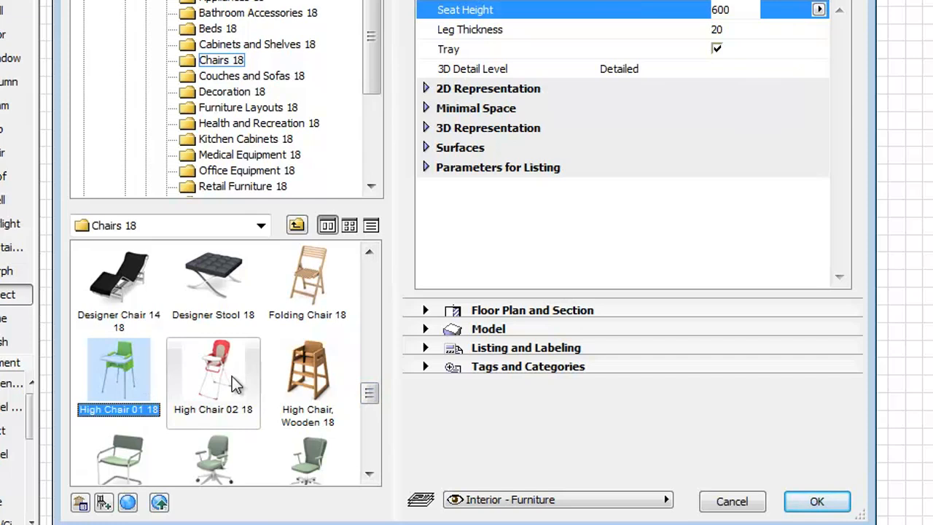
# Browse High Chair 02 and High Chair Wooden, then open the Beds folder showing Crib 18
pyautogui.click(213, 371)
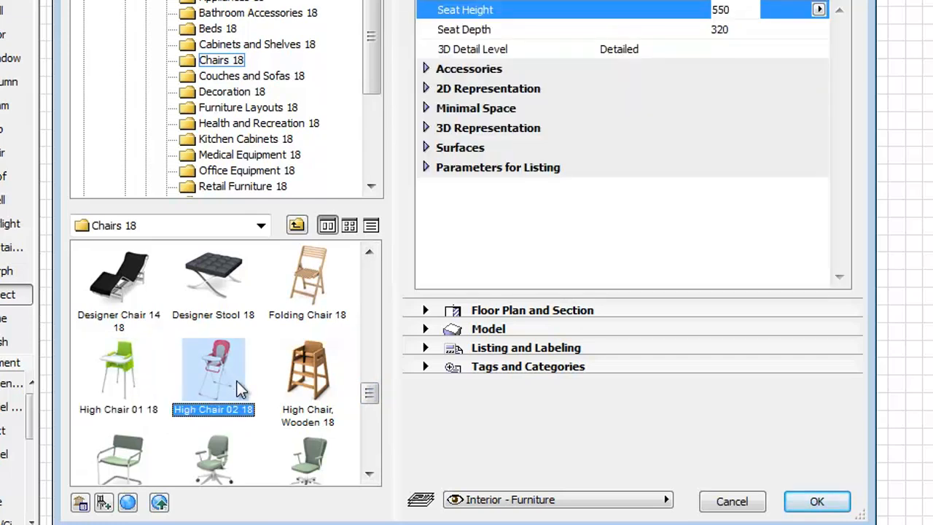
pyautogui.click(307, 368)
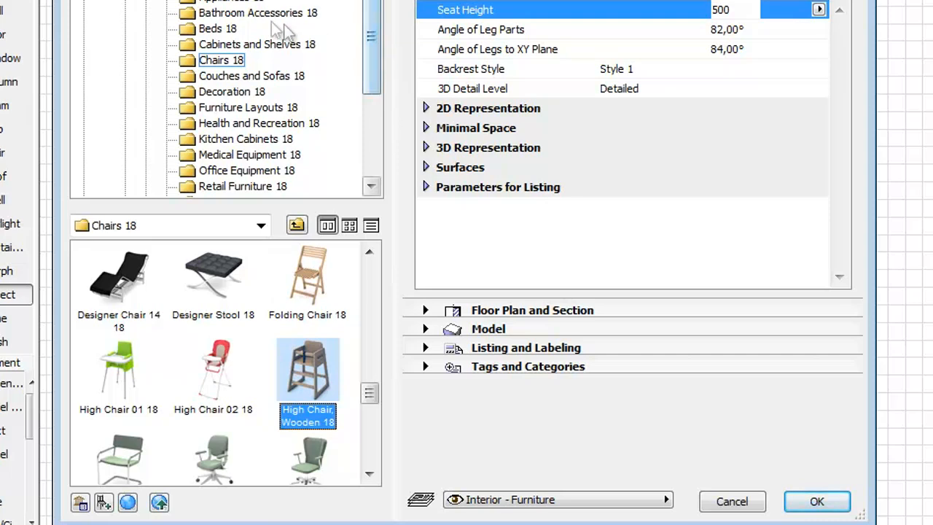
pyautogui.click(210, 29)
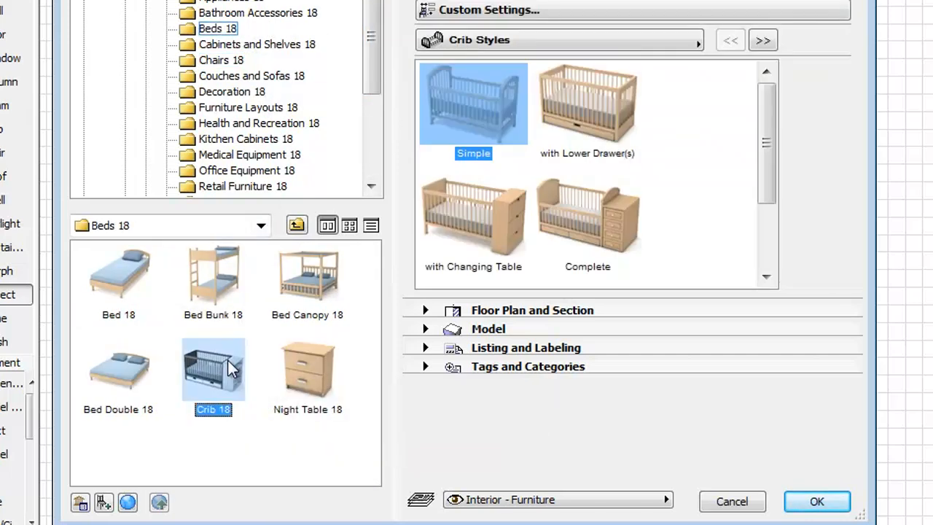
# Try the crib's 'with Lower Drawer(s)' style, settle on Custom, then open School Furniture 18
pyautogui.click(586, 102)
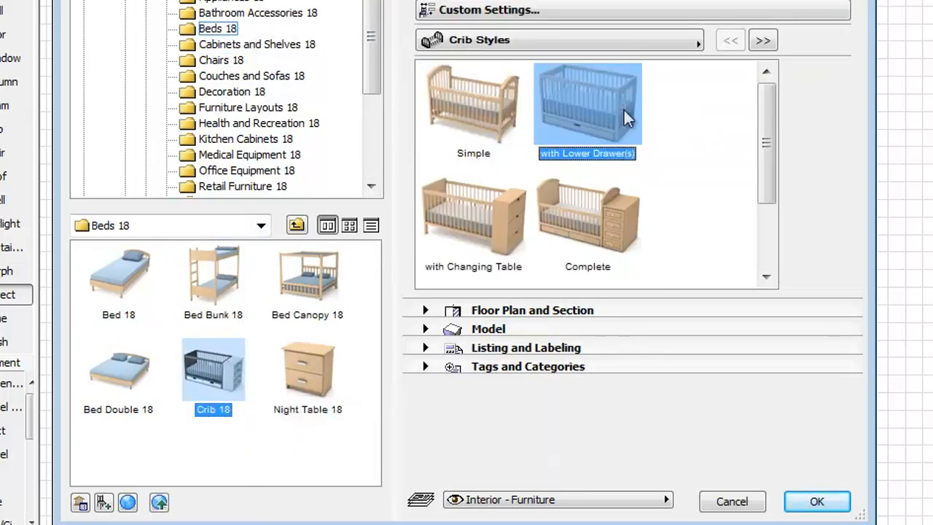
pyautogui.click(587, 216)
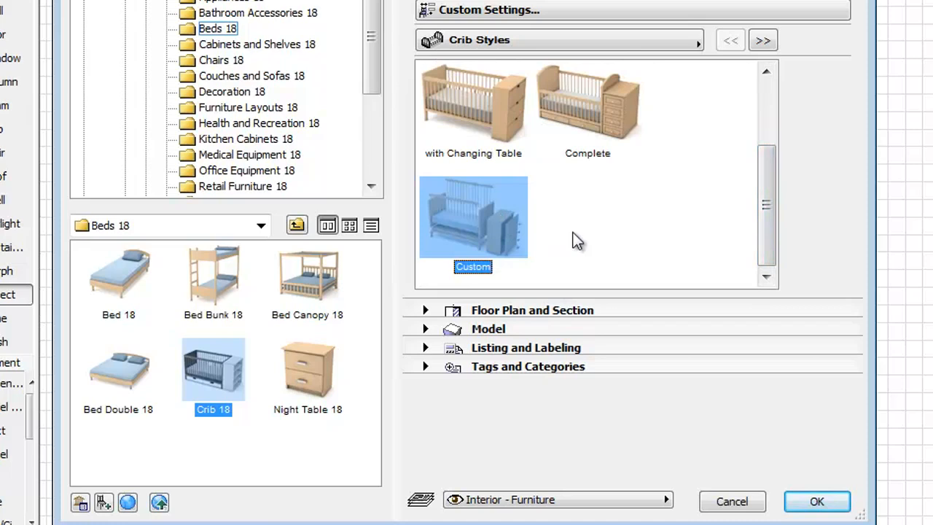
pyautogui.scroll(-3)
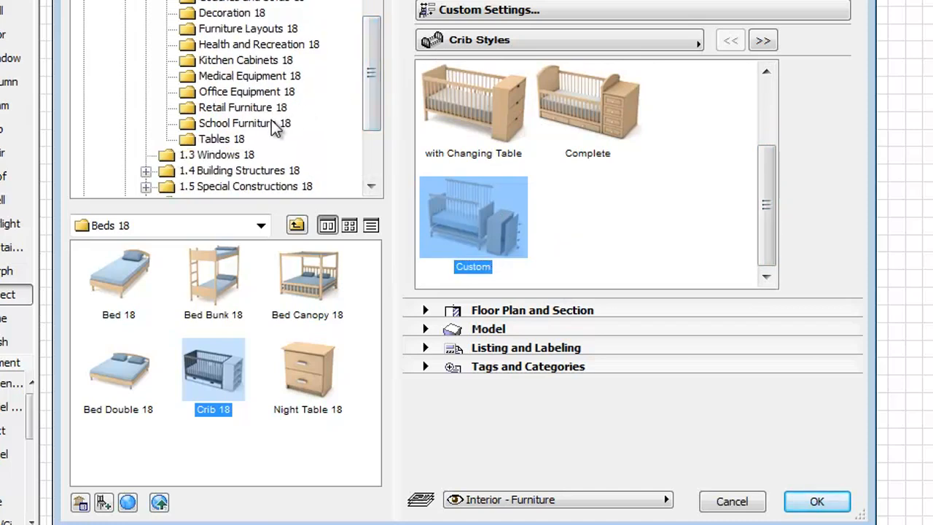
pyautogui.click(240, 122)
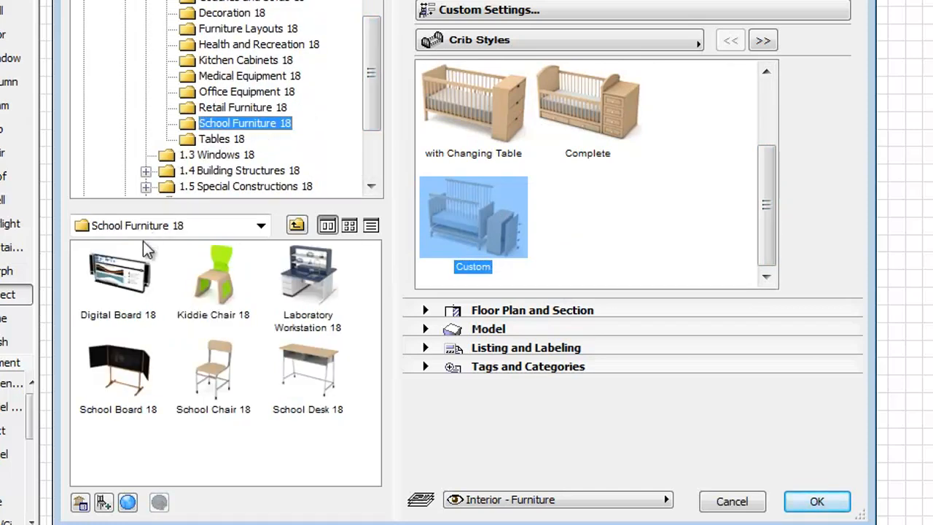
# Browse Digital Board, set Kiddie Chair to Style 3, then choose Laboratory Workstation
pyautogui.click(117, 274)
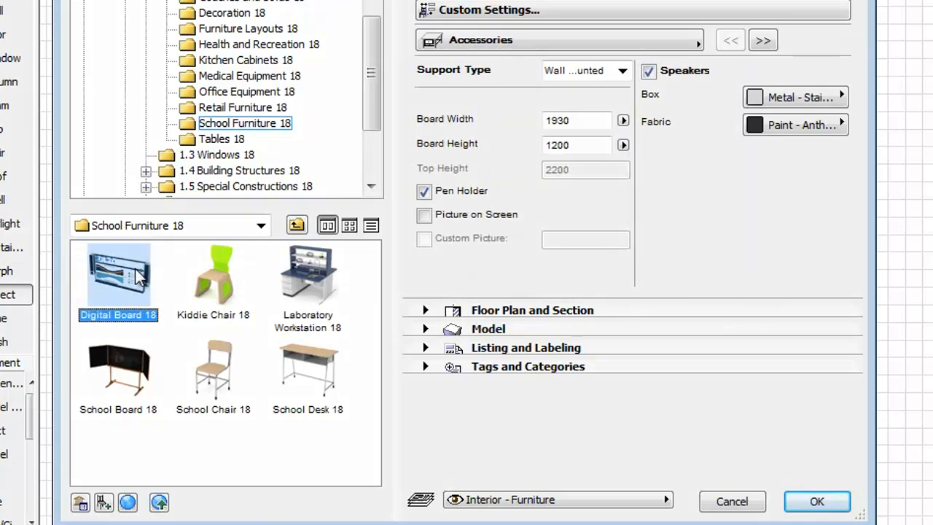
pyautogui.moveTo(241, 288)
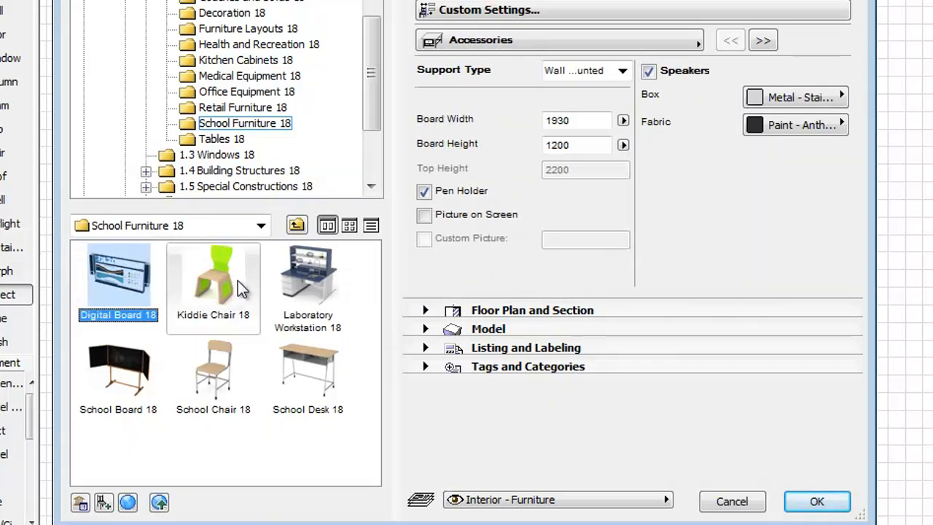
pyautogui.click(212, 277)
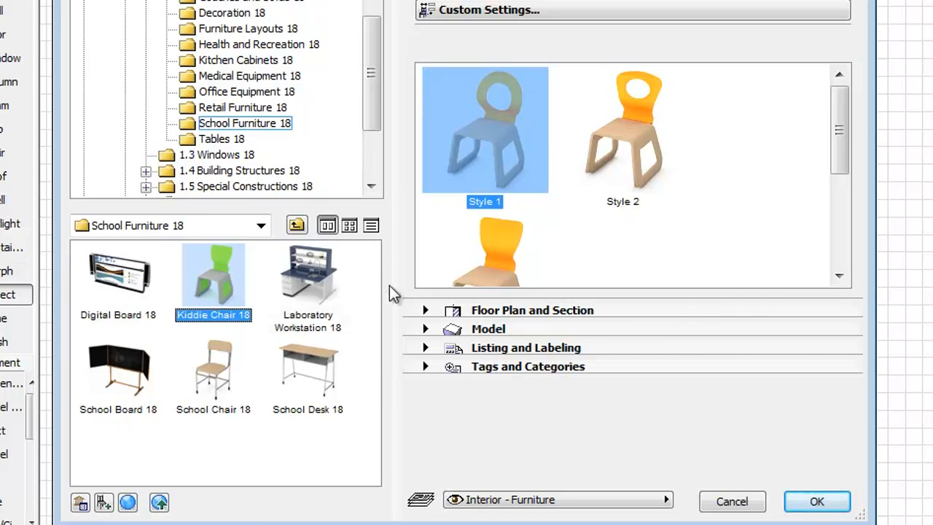
pyautogui.click(485, 248)
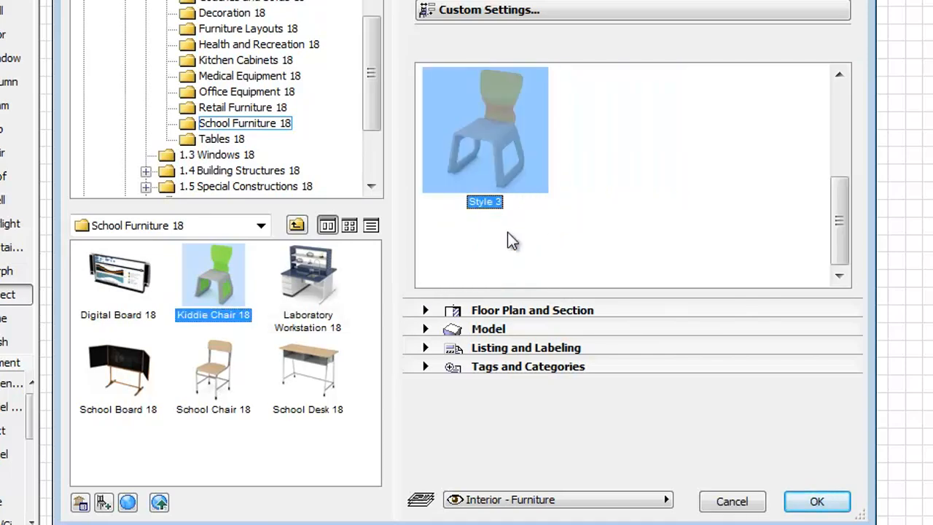
pyautogui.click(307, 281)
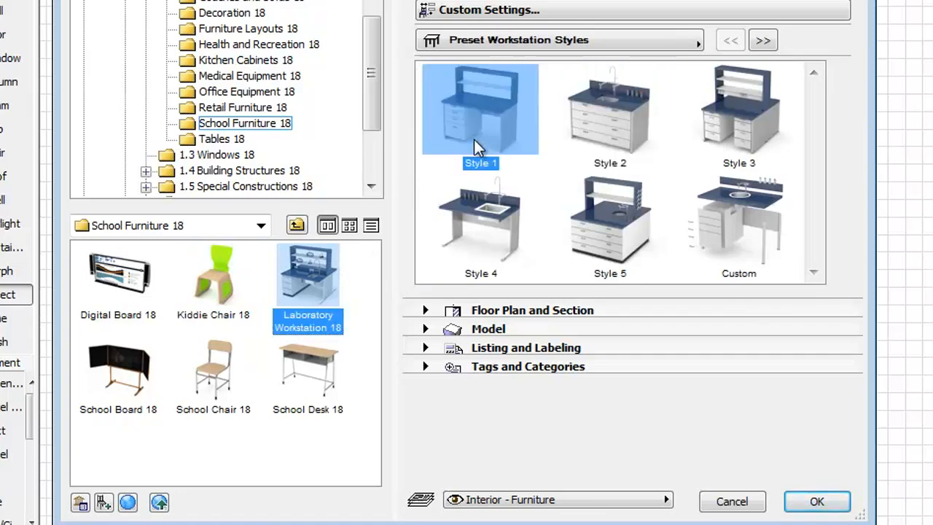
pyautogui.moveTo(738, 116)
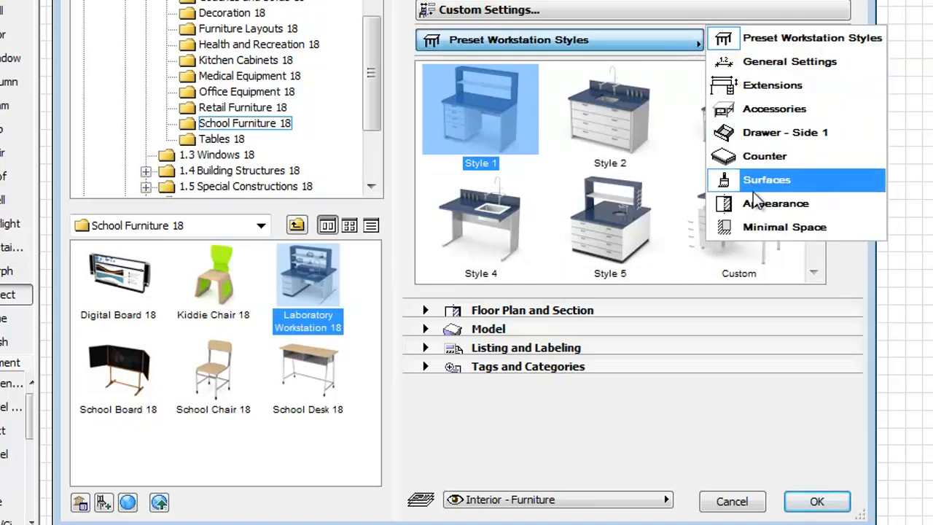
pyautogui.moveTo(700, 117)
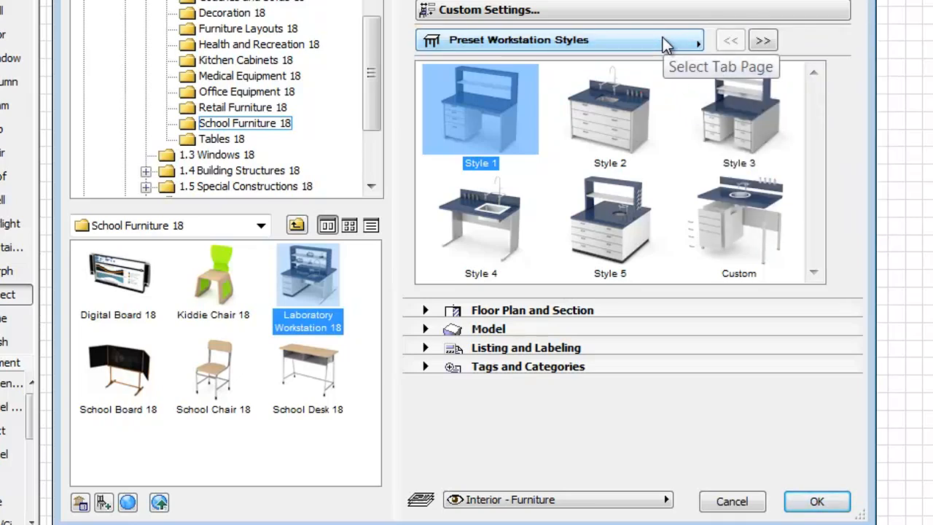
# View School Board 18's types, then select School Chair 18 to show its parameters
pyautogui.click(118, 372)
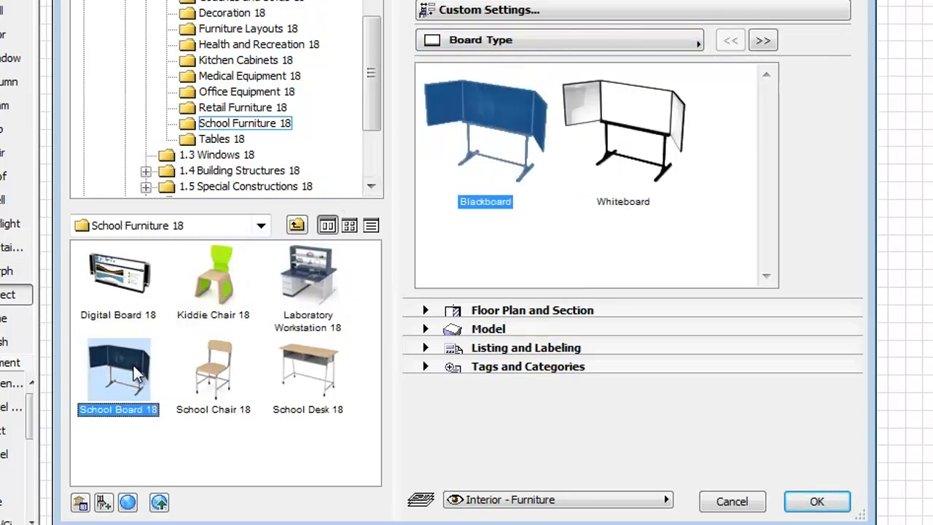
pyautogui.moveTo(175, 366)
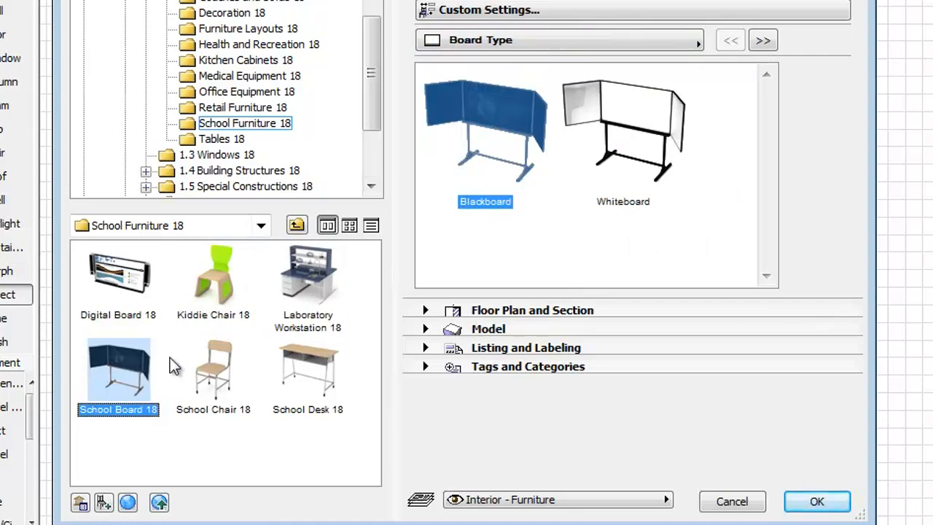
pyautogui.moveTo(614, 227)
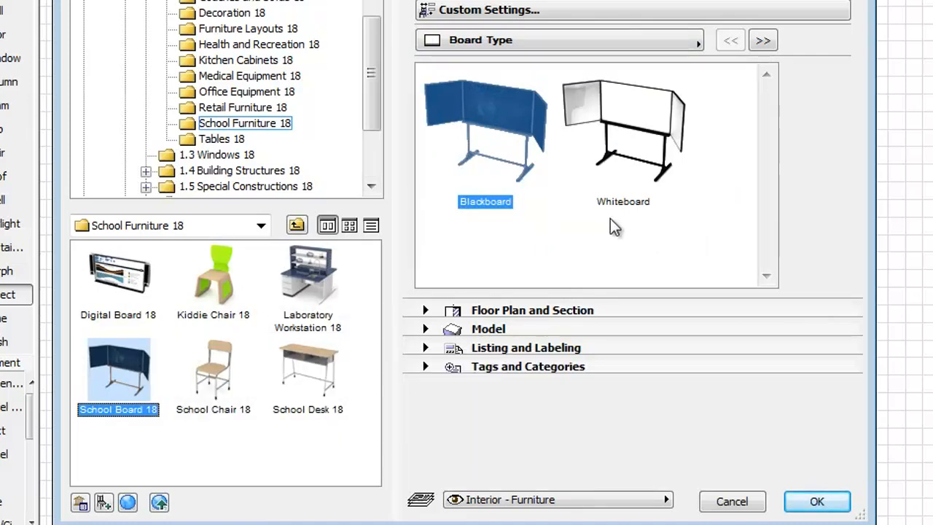
pyautogui.moveTo(308, 284)
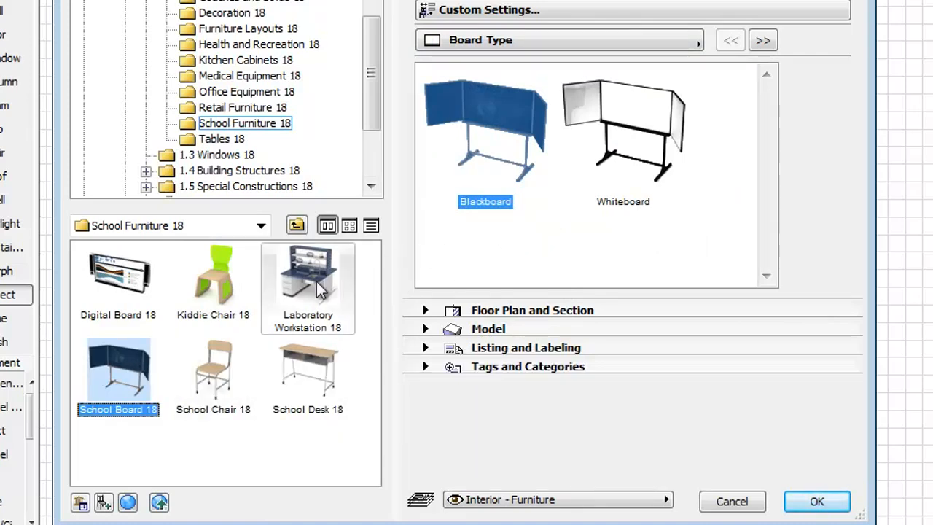
pyautogui.click(213, 372)
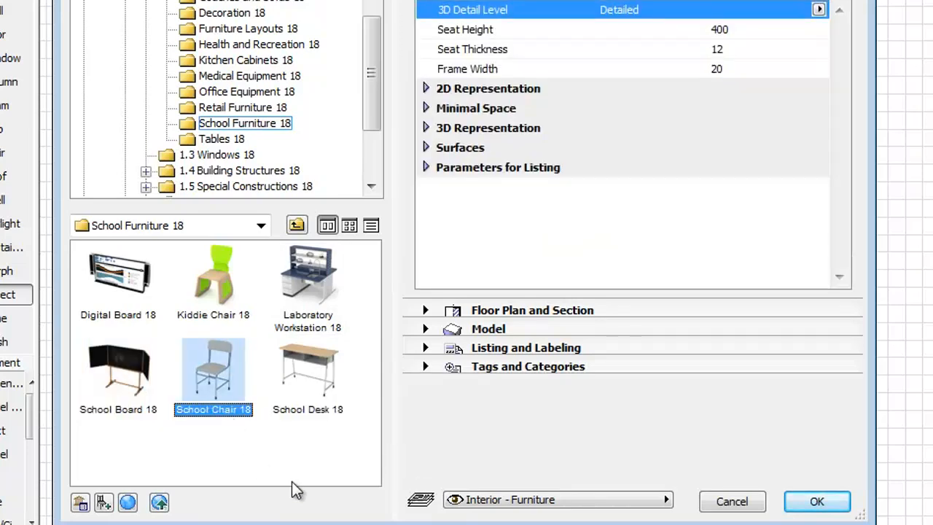